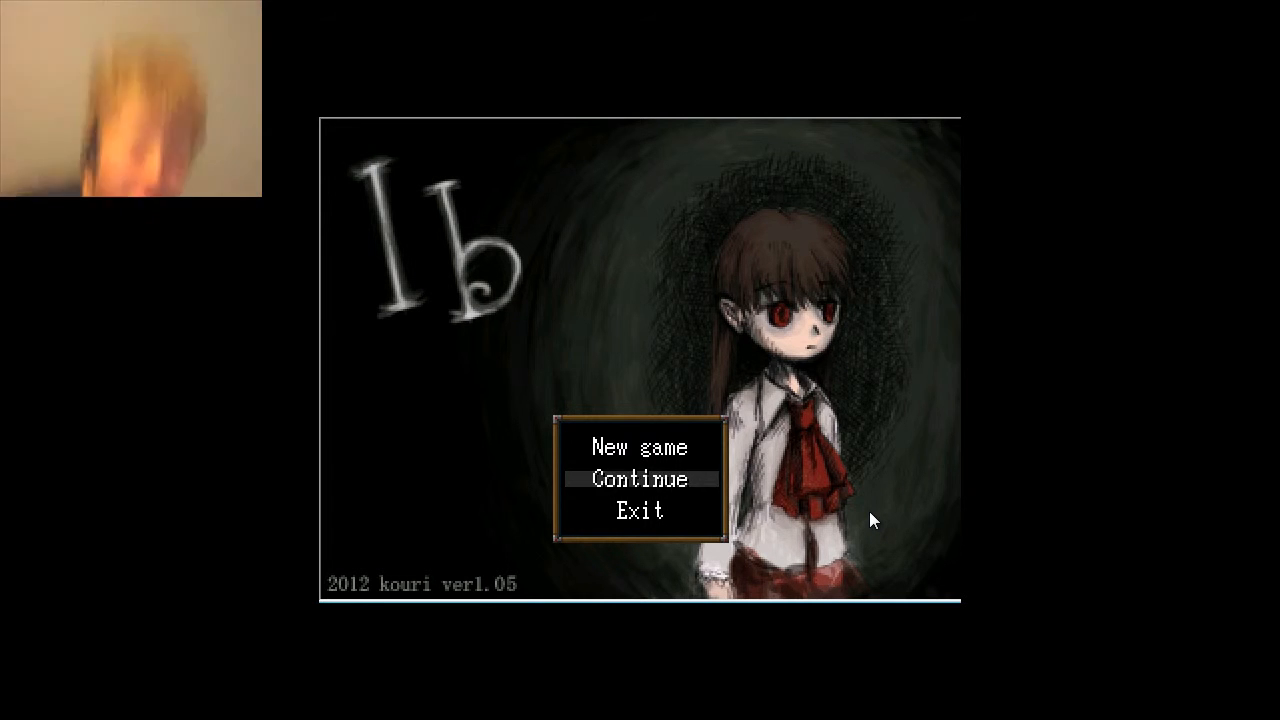
mouse_move(872, 356)
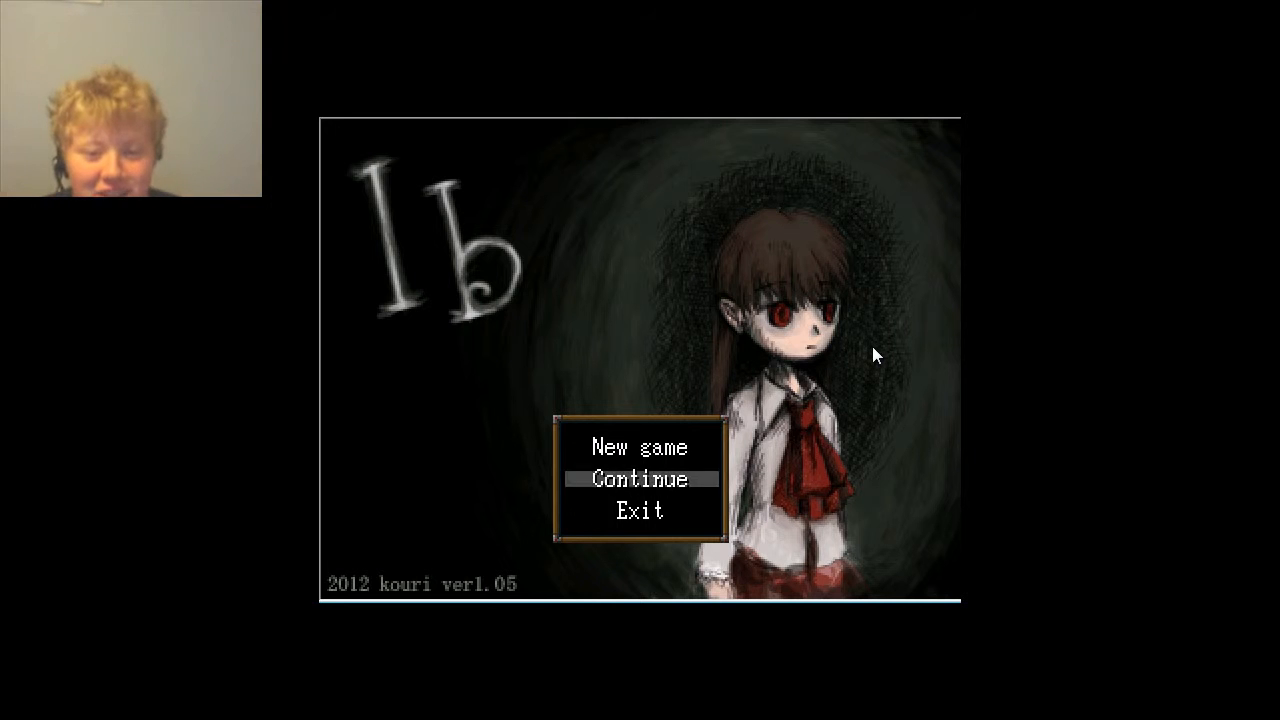
click(638, 478)
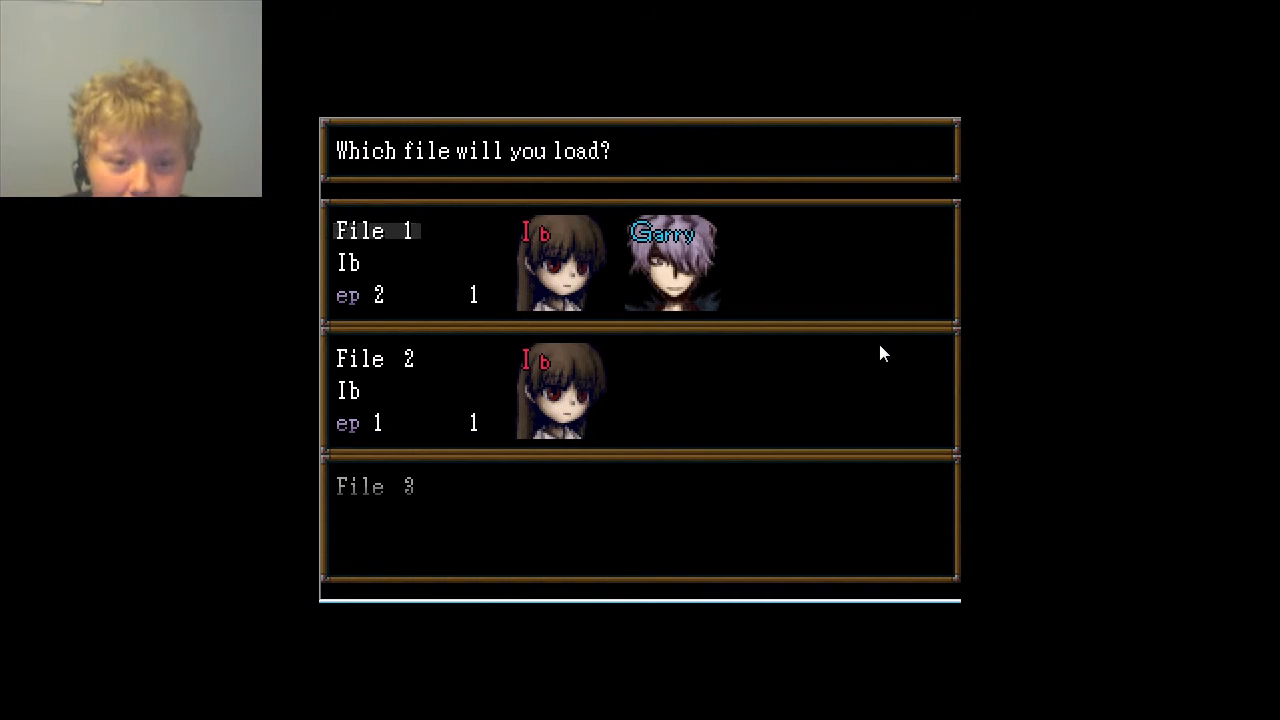
click(360, 230)
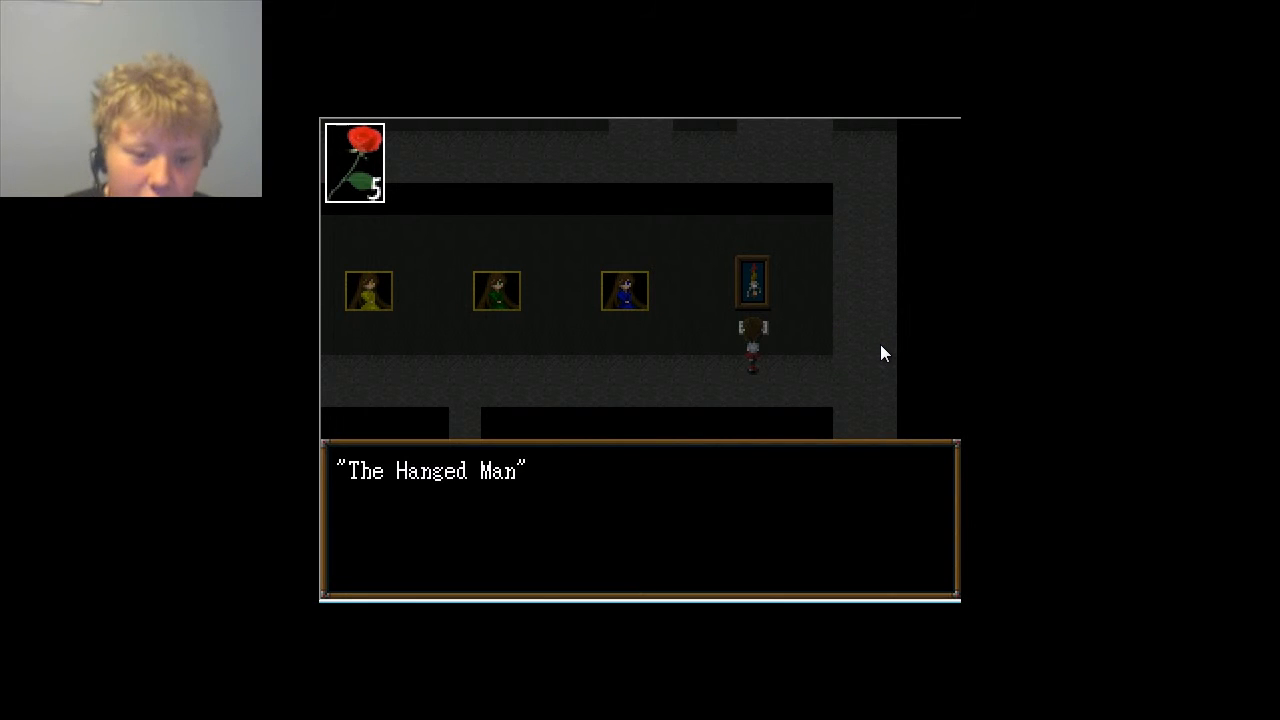
key(enter)
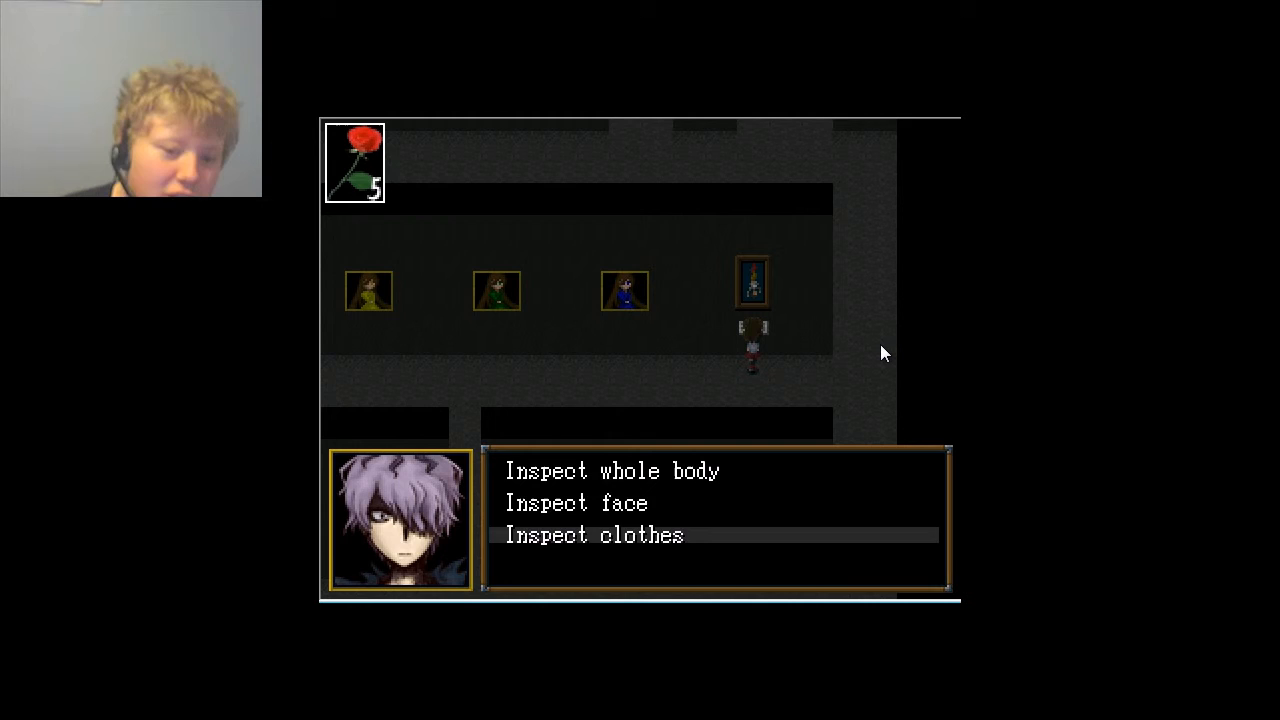
click(592, 534)
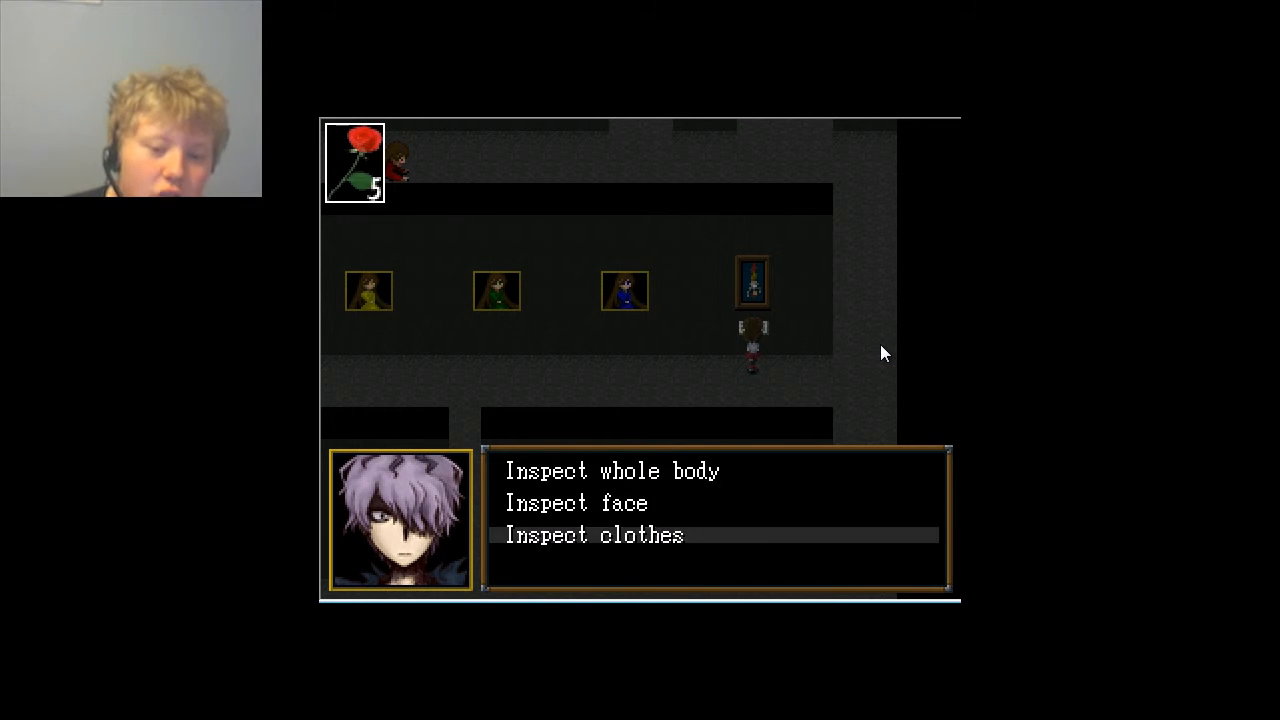
click(592, 536)
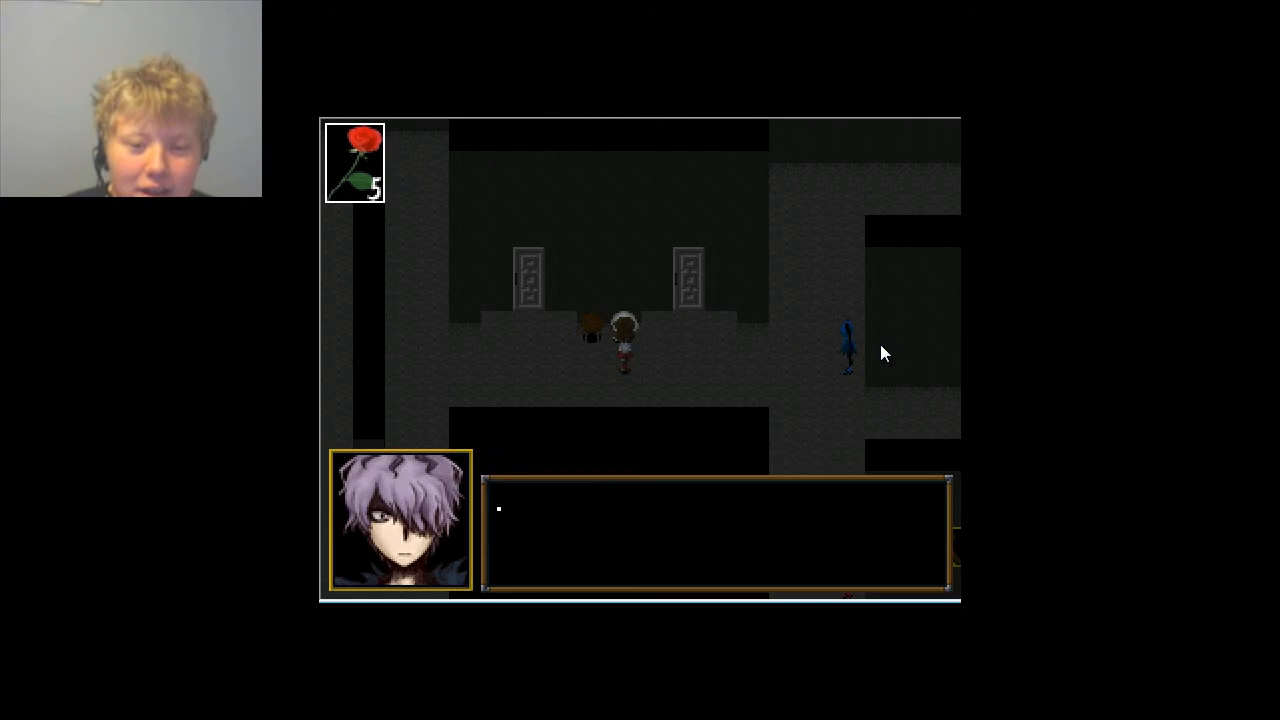
key(enter)
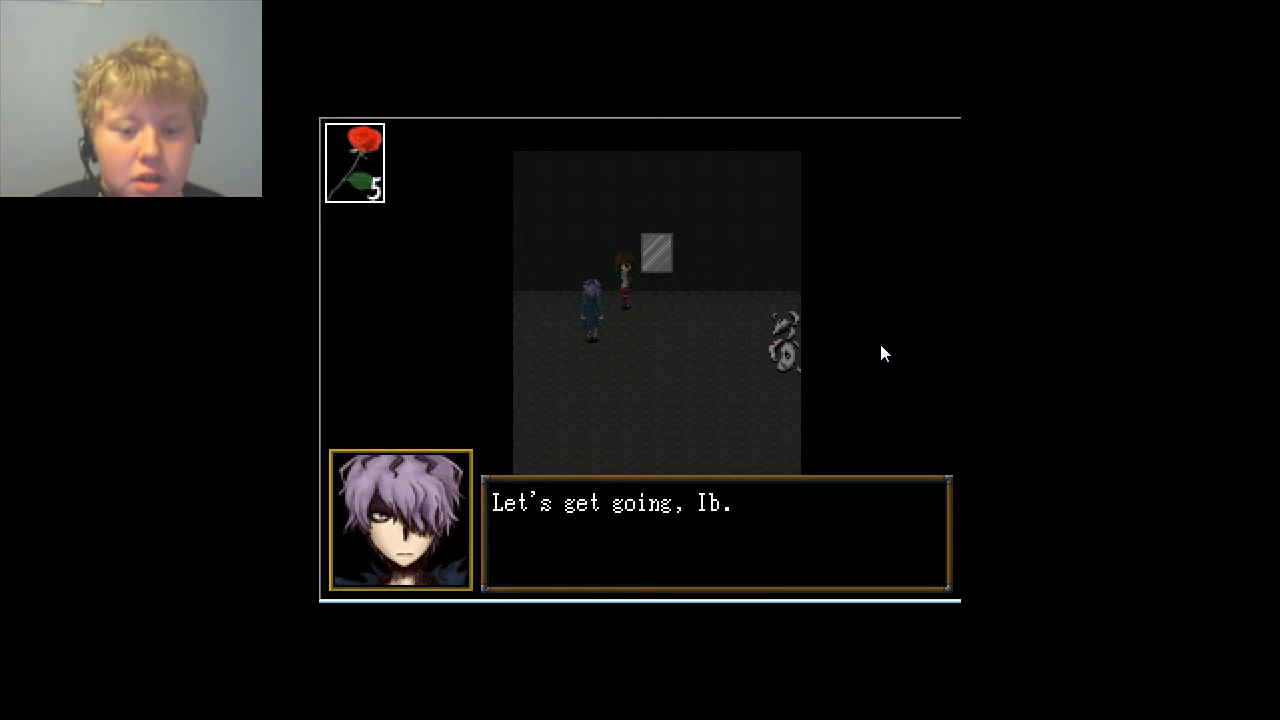
key(enter)
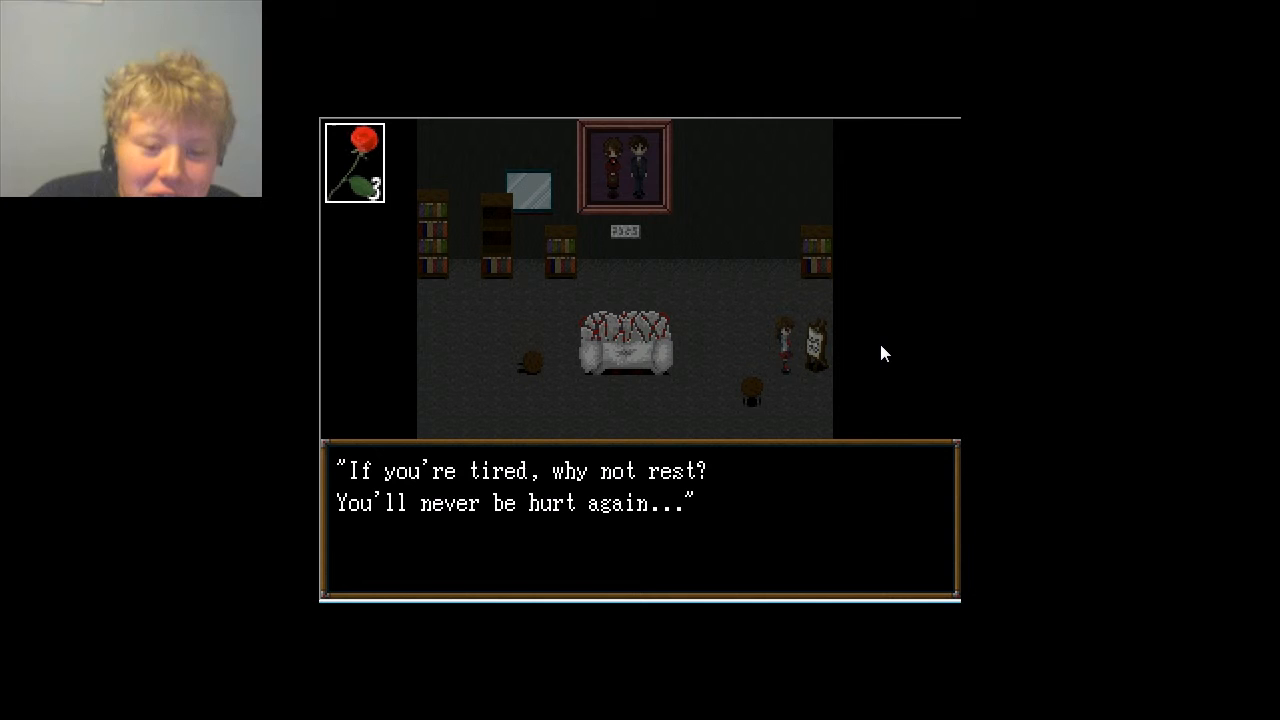
key(enter)
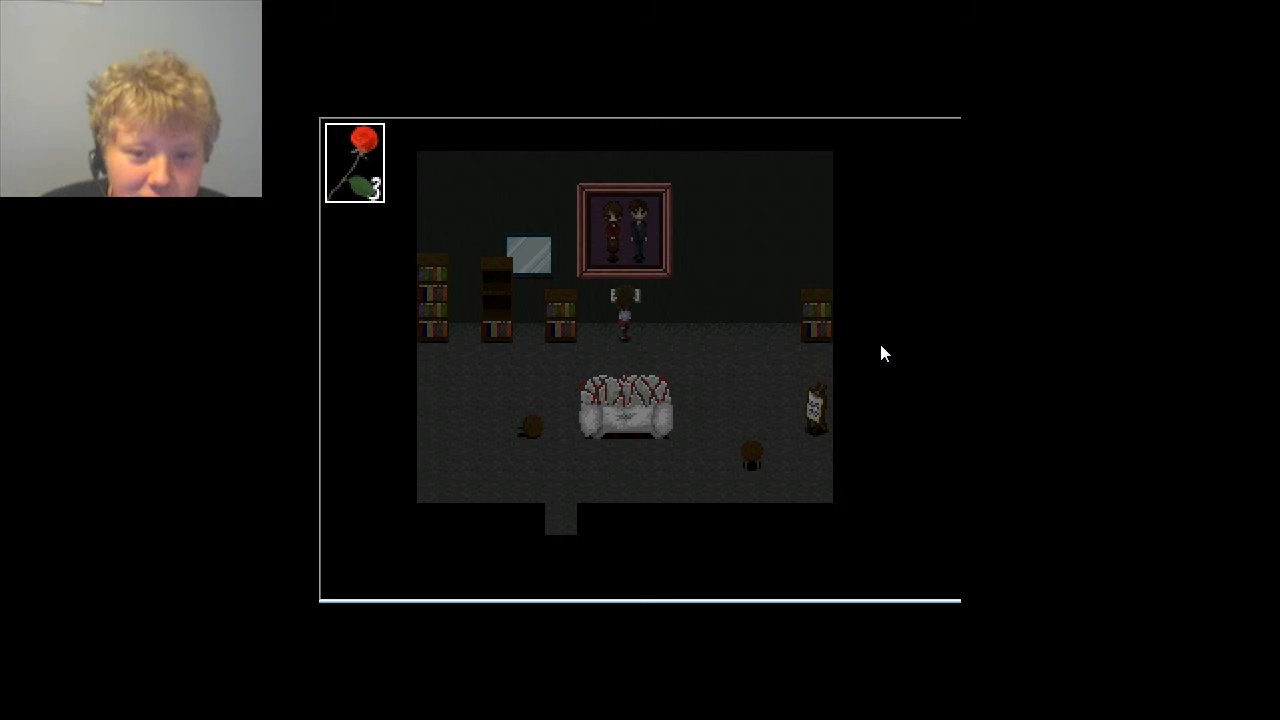
key(enter)
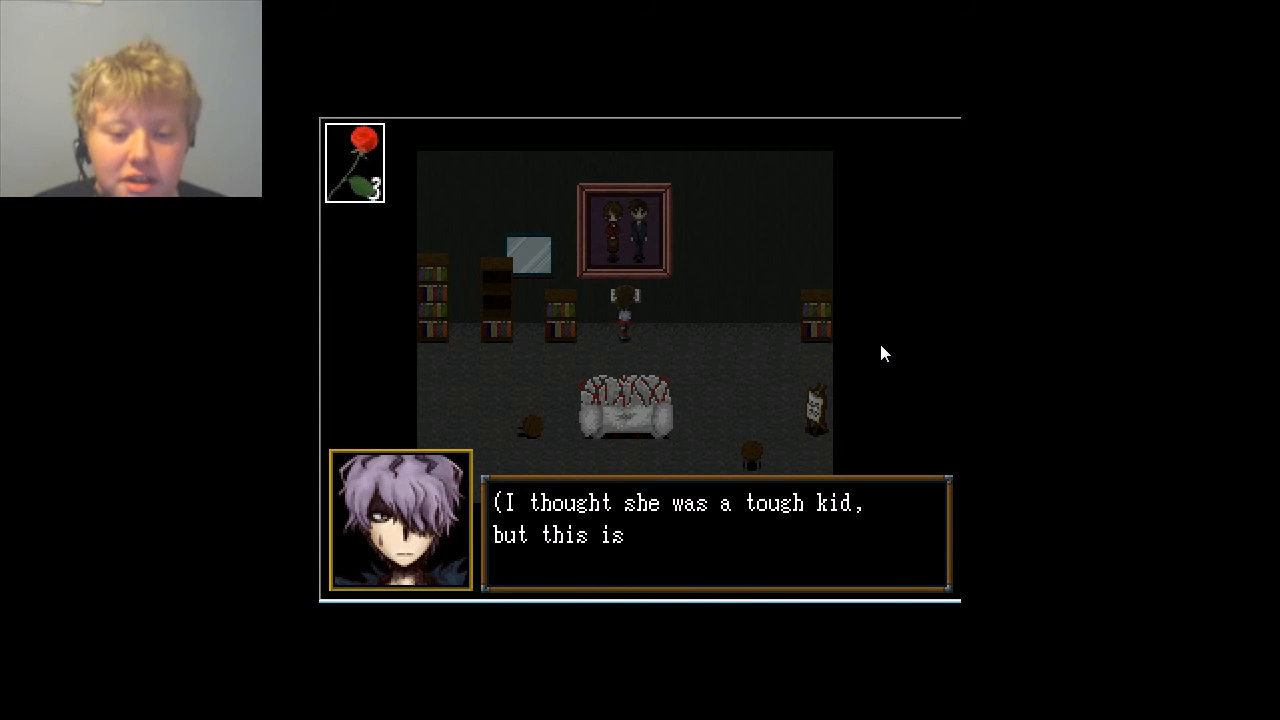
key(enter)
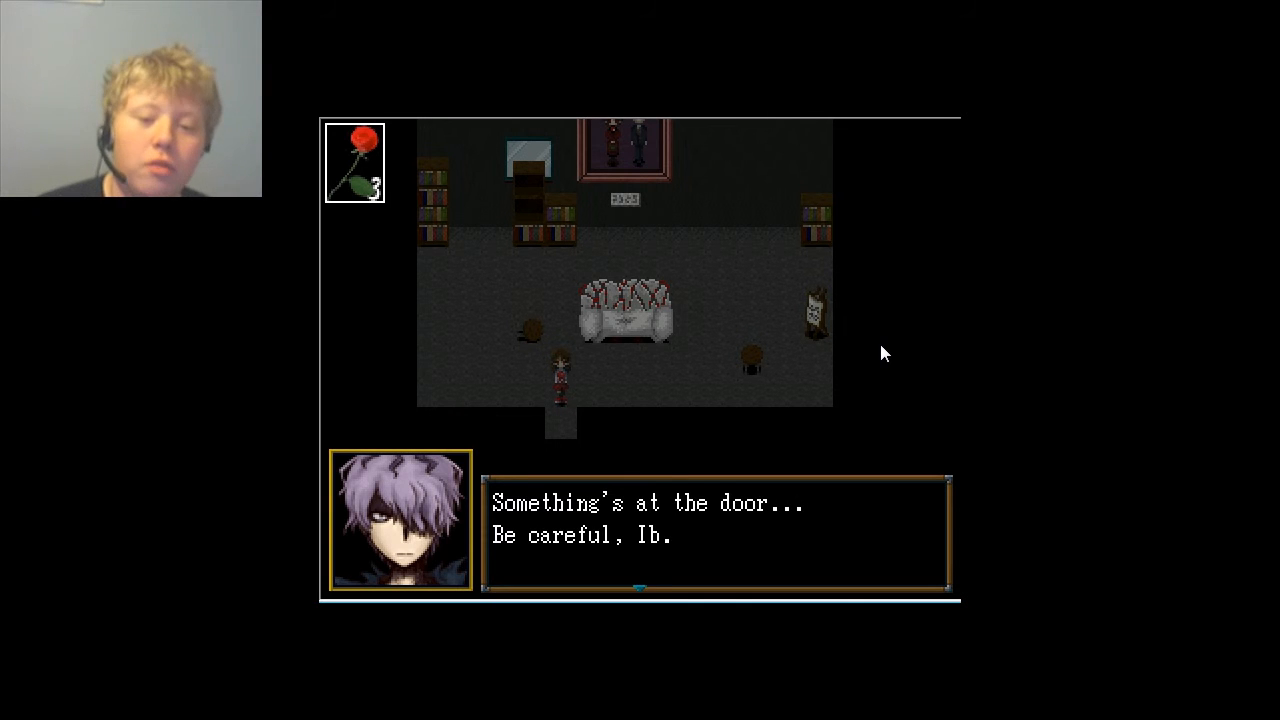
key(enter)
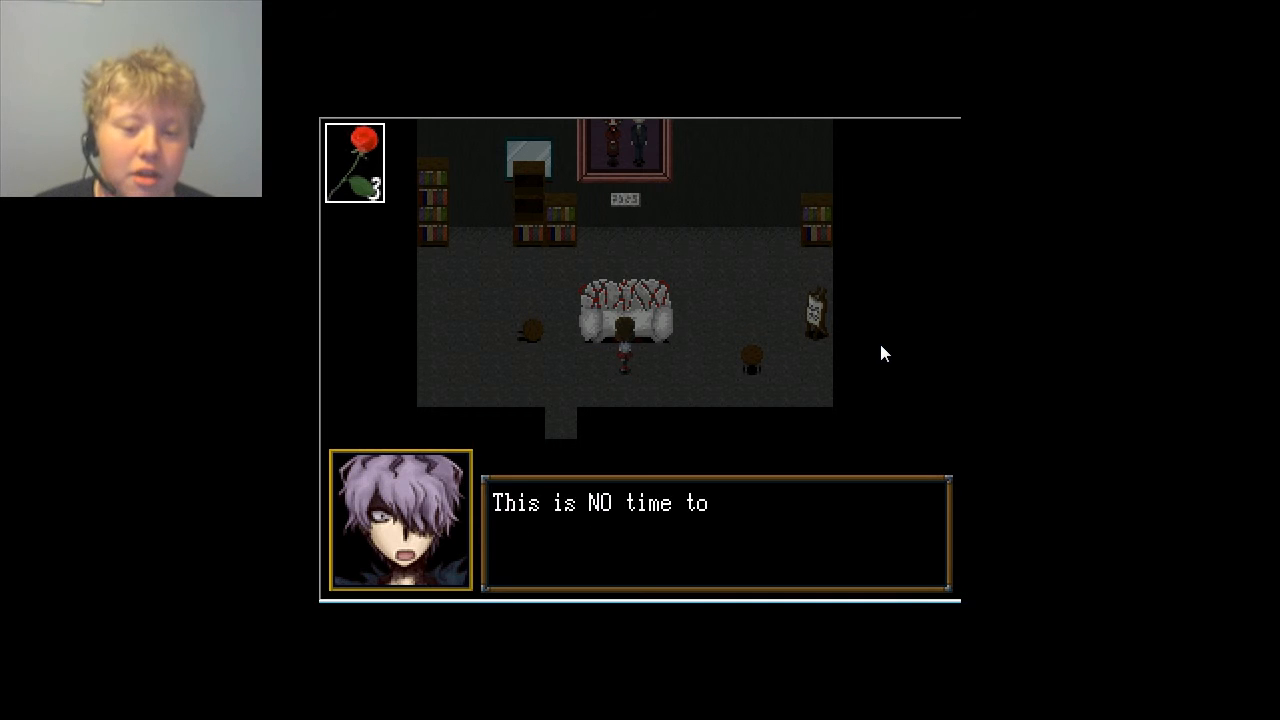
key(enter)
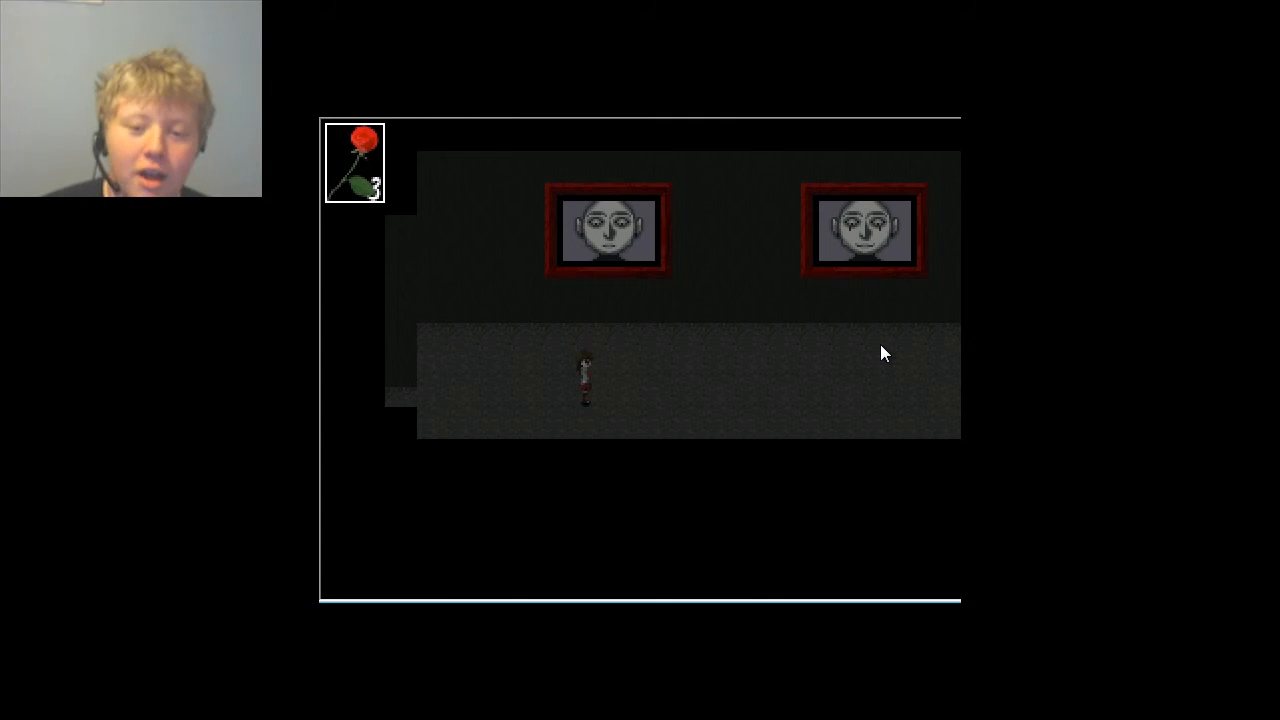
key(right)
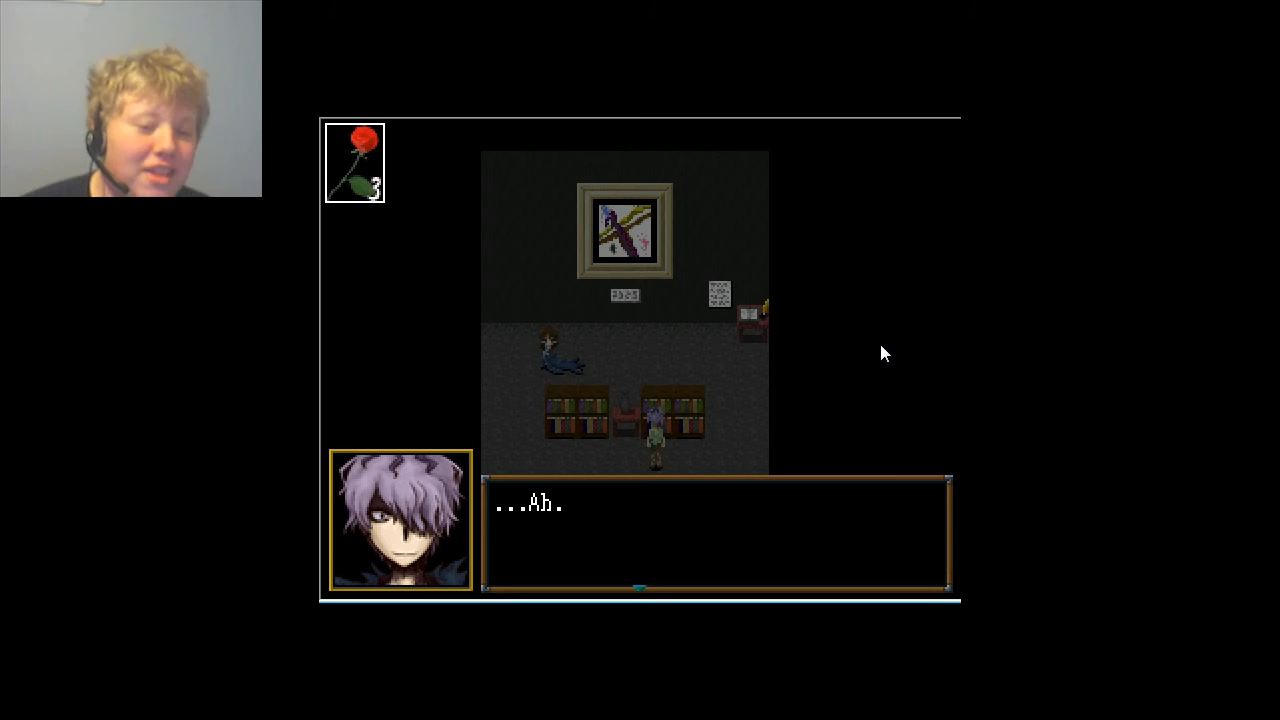
key(enter)
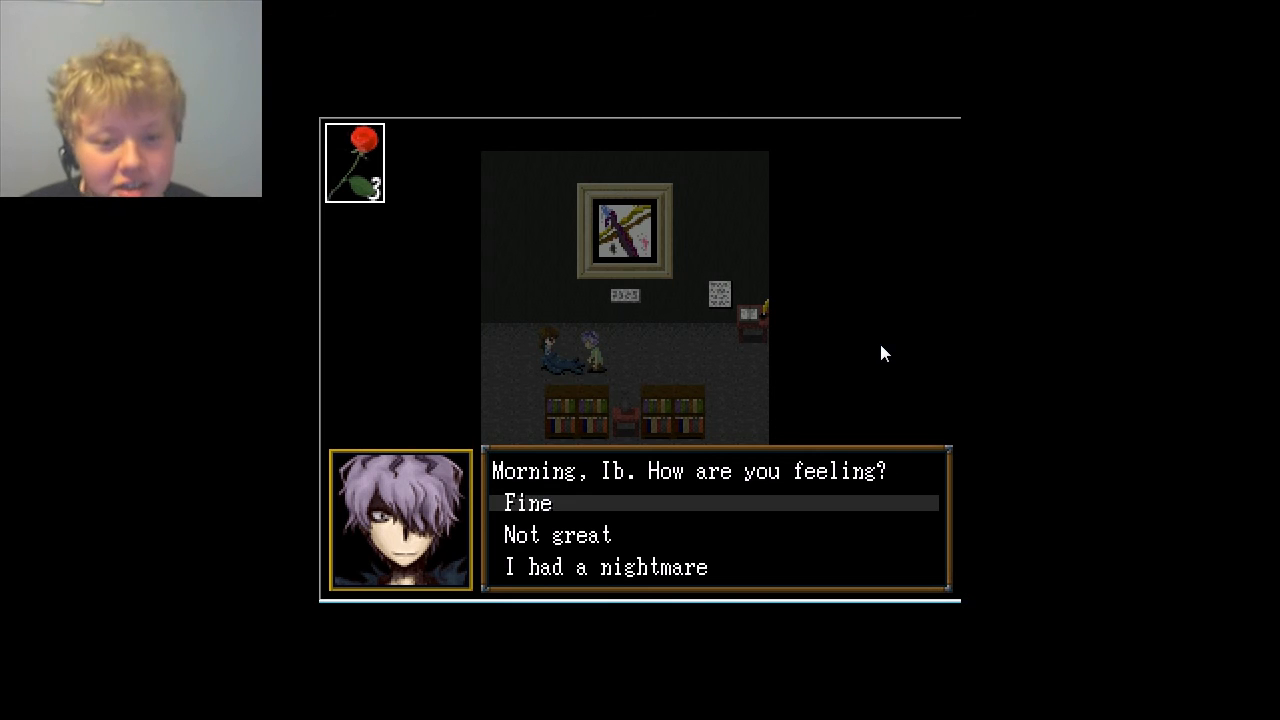
click(528, 504)
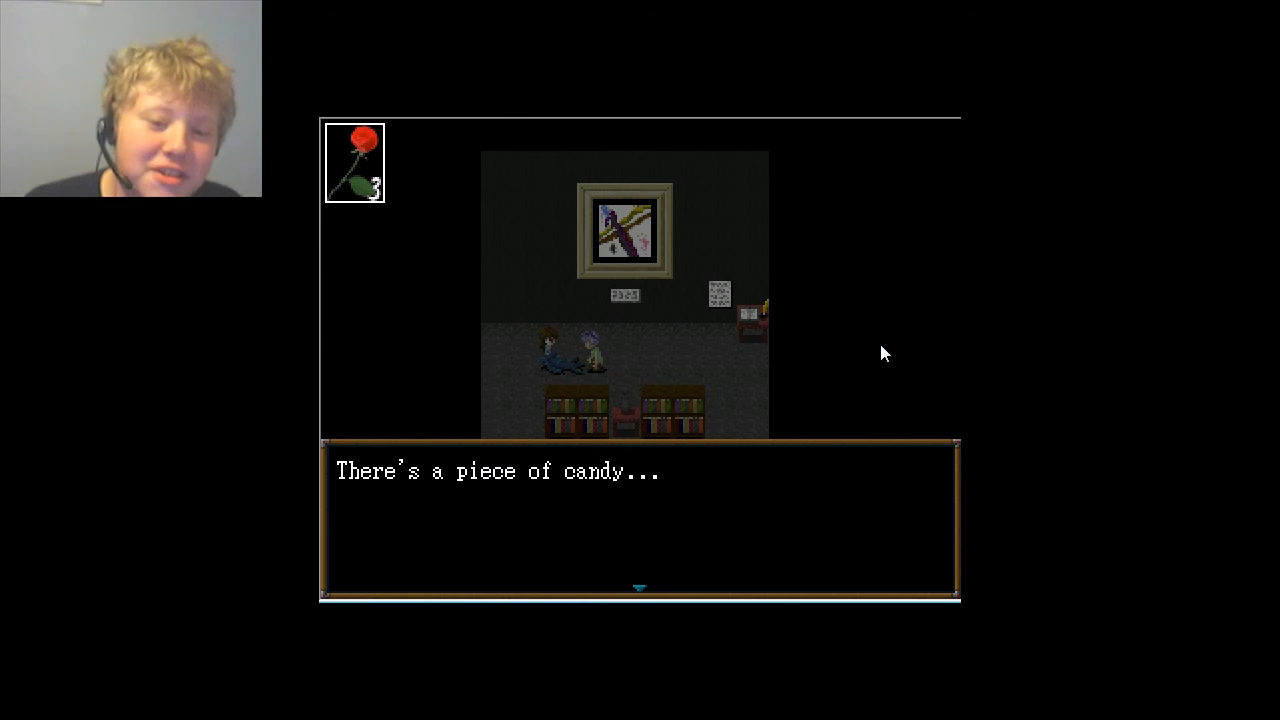
key(enter)
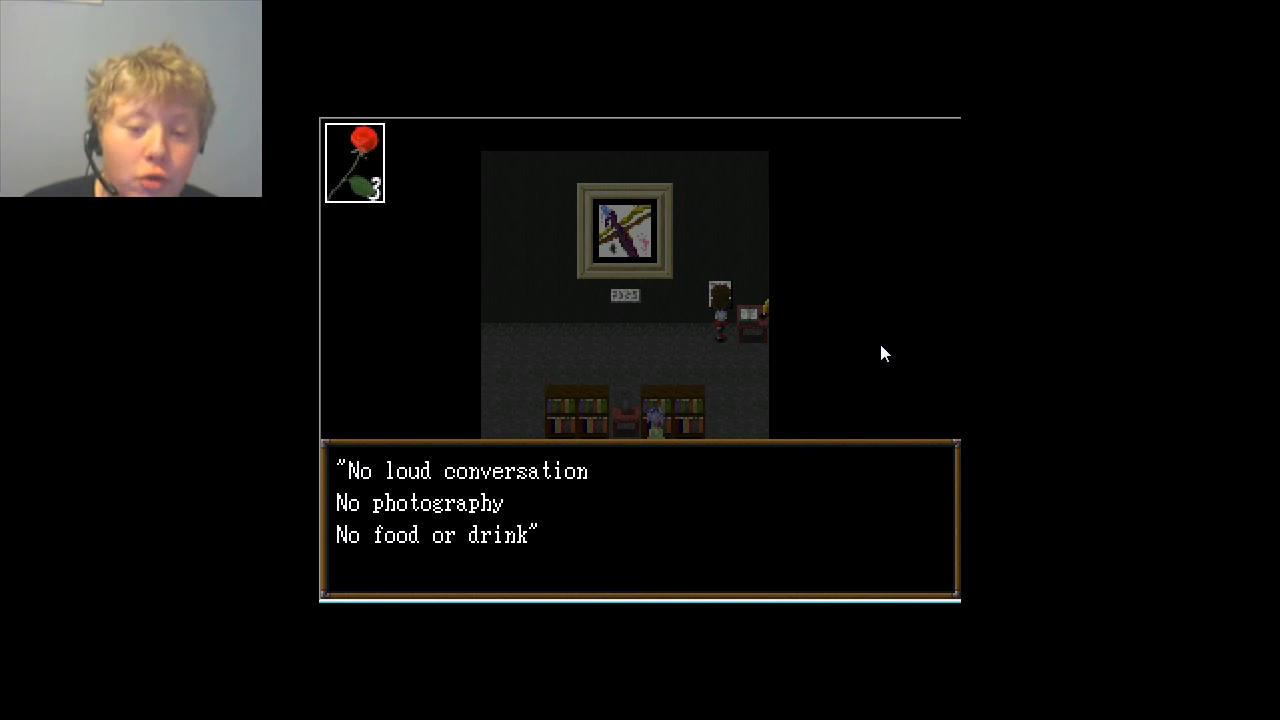
key(enter)
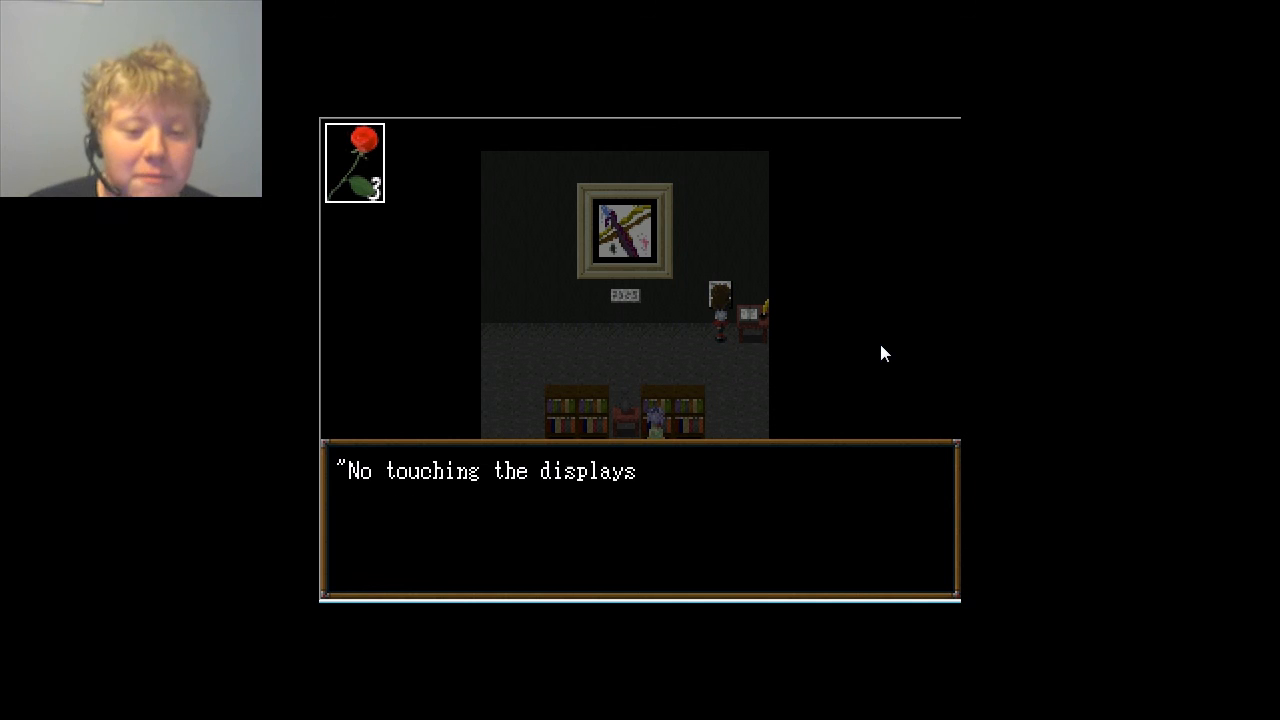
key(enter)
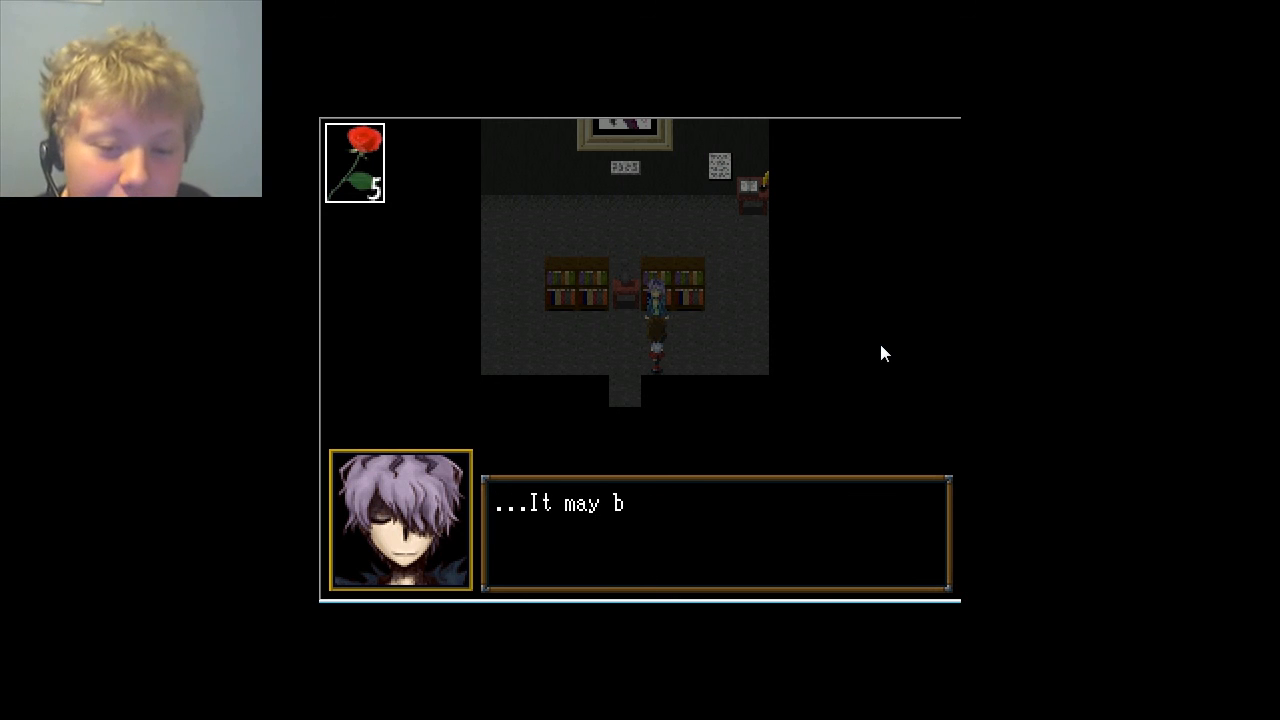
key(enter)
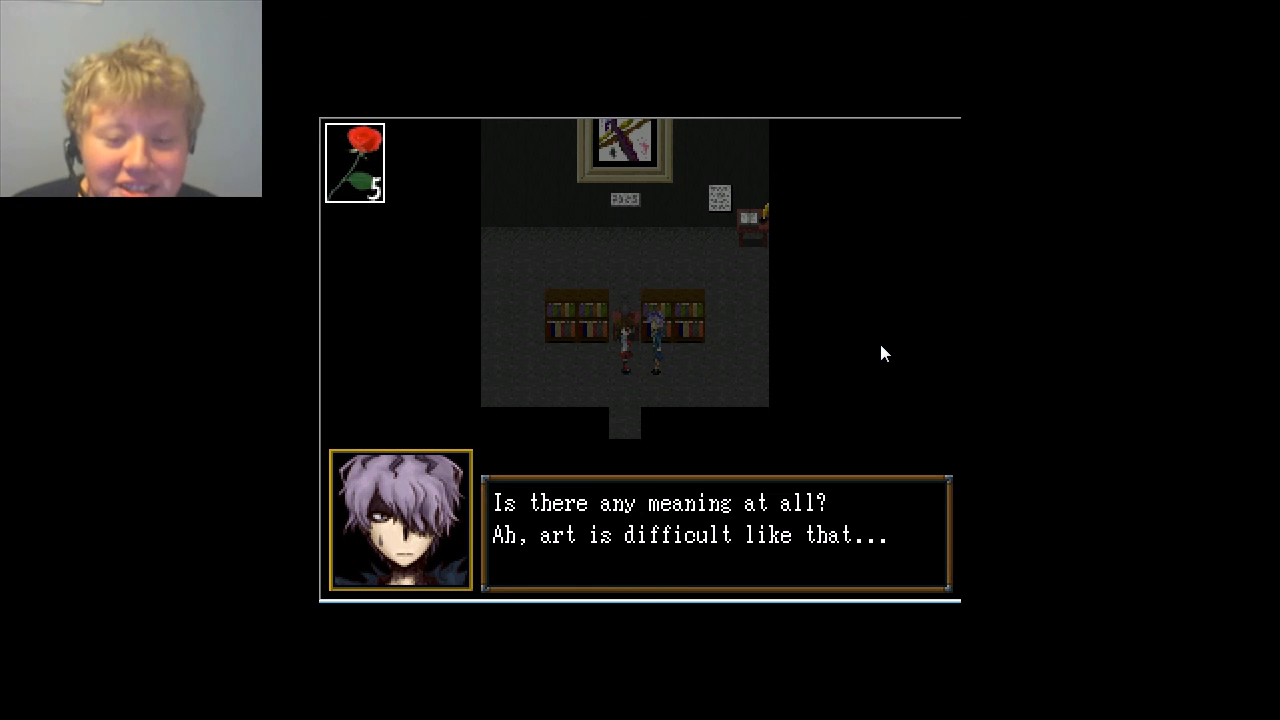
key(enter)
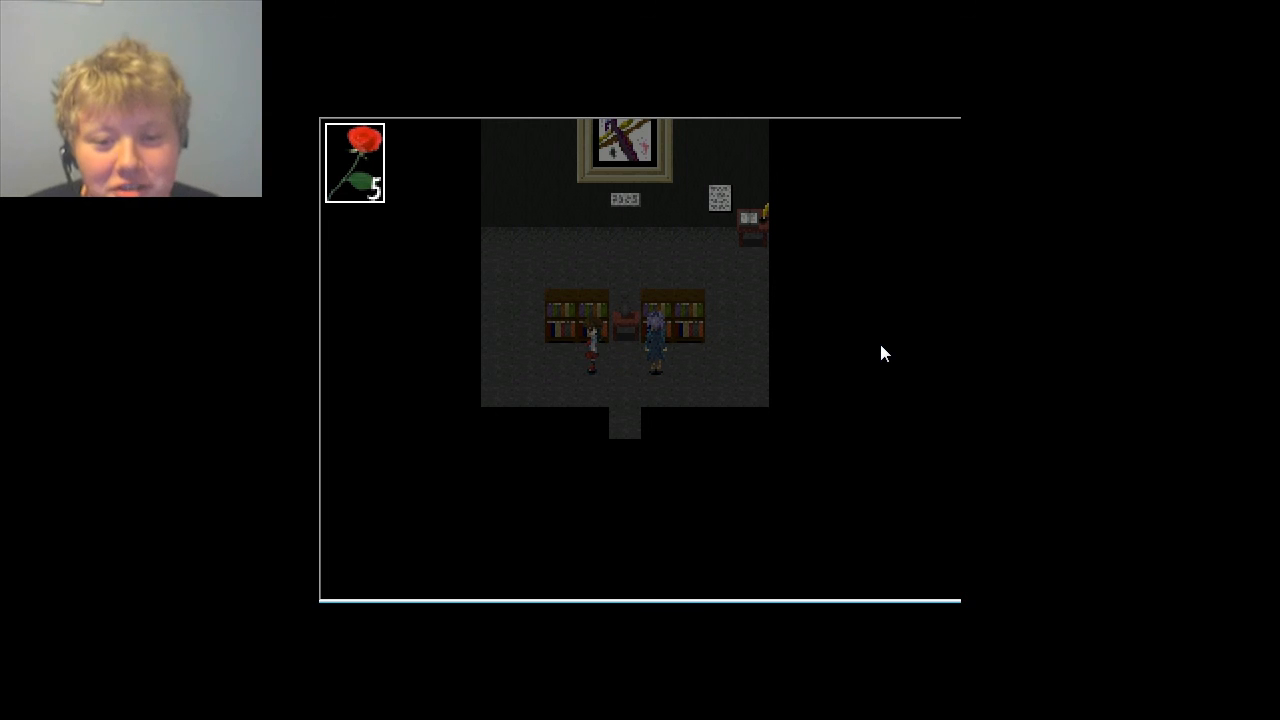